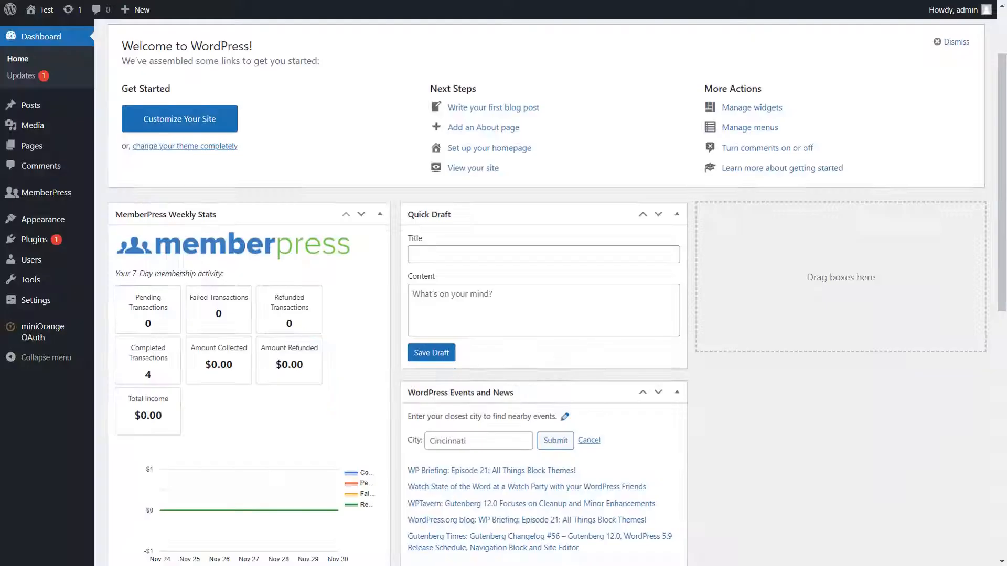
mouse_move(42, 332)
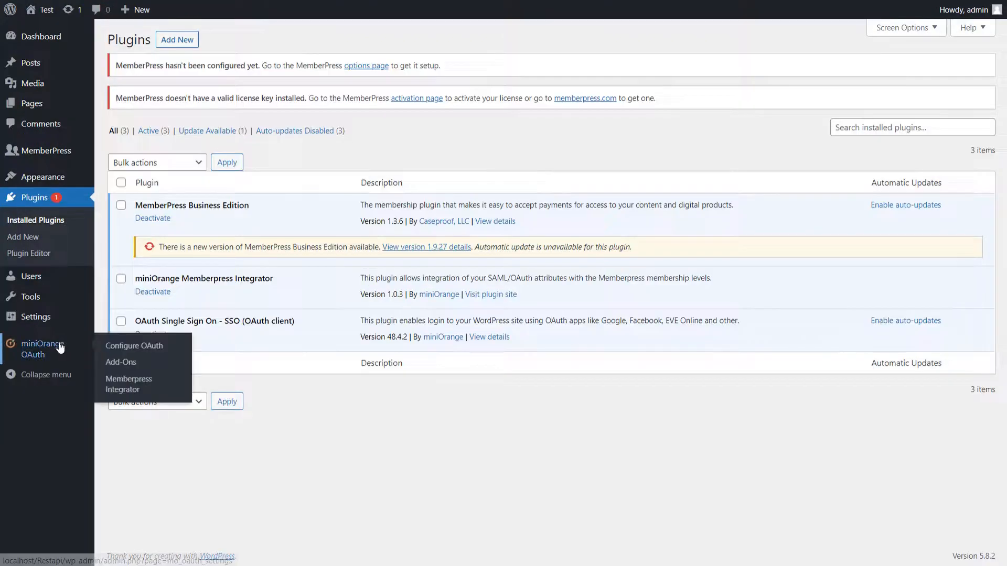
Go to the azure application's Role Mapping section and focus the Group Attributes Name field.
click(133, 345)
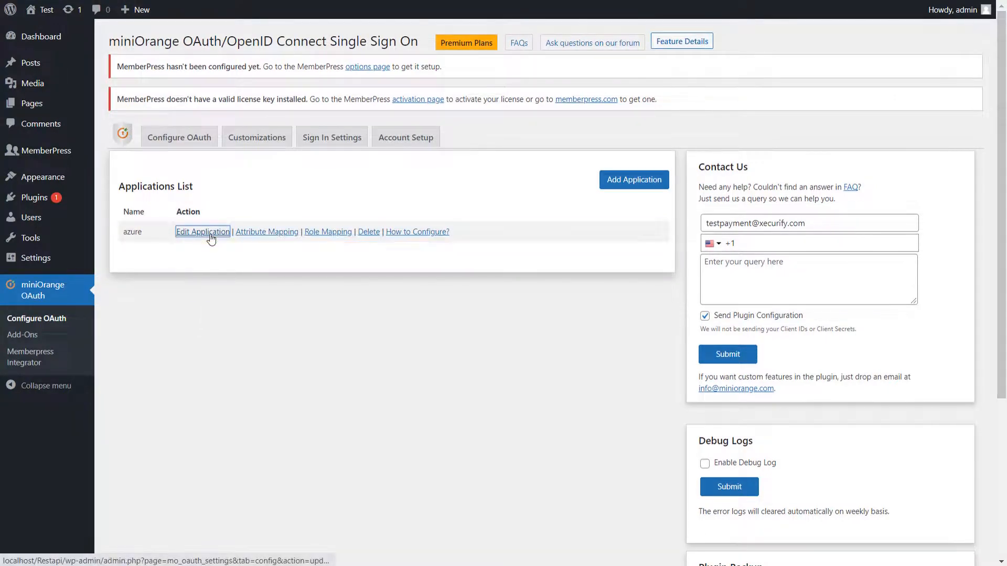
click(203, 232)
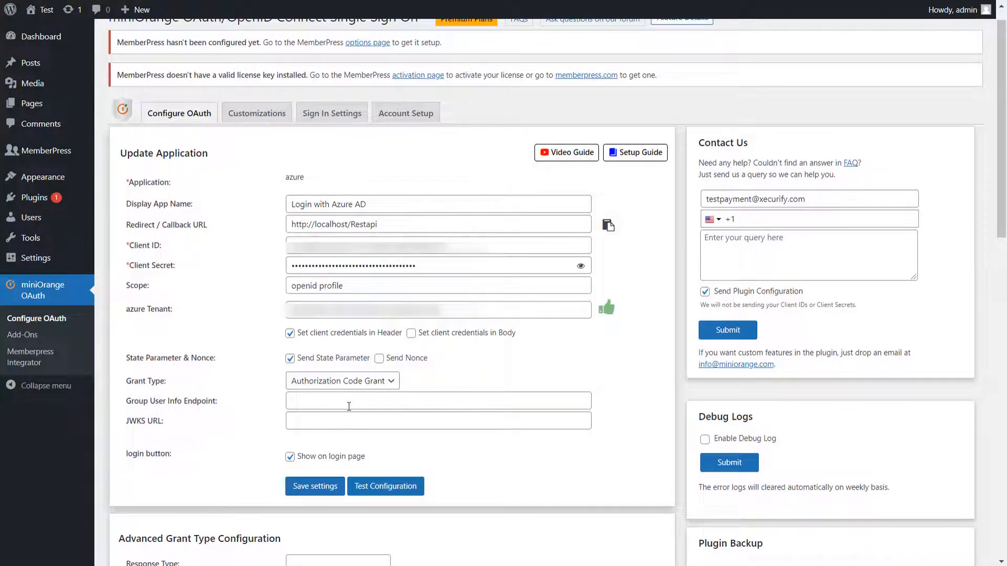
click(385, 485)
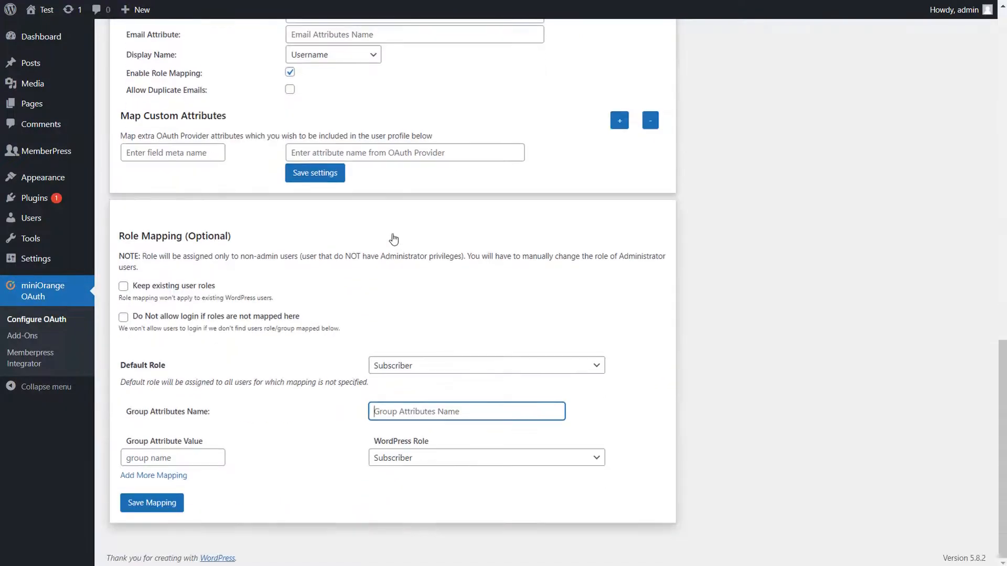
Set Group Attributes Name to 'groups' and save the azure role mapping.
text(g)
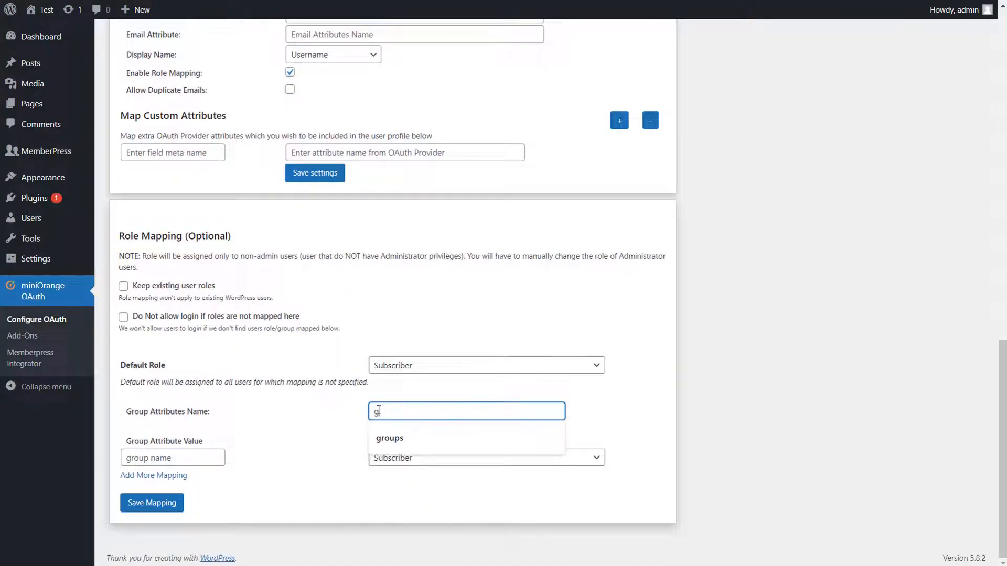
click(389, 438)
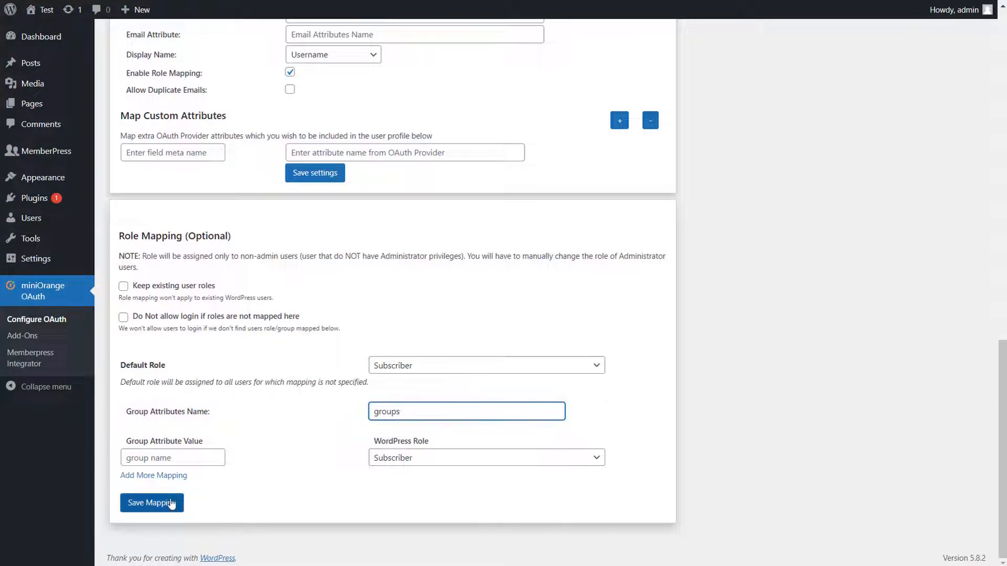
click(151, 502)
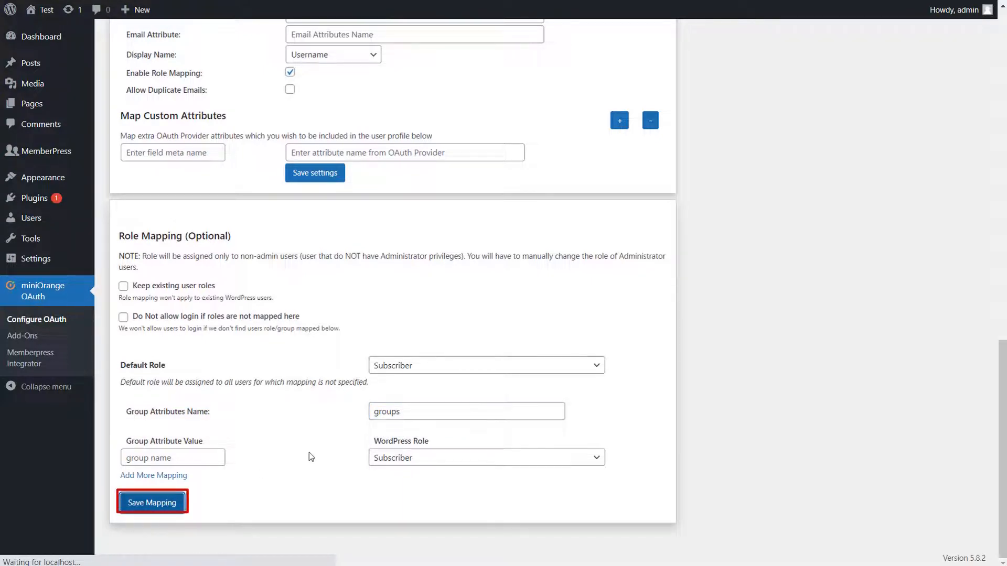
click(152, 502)
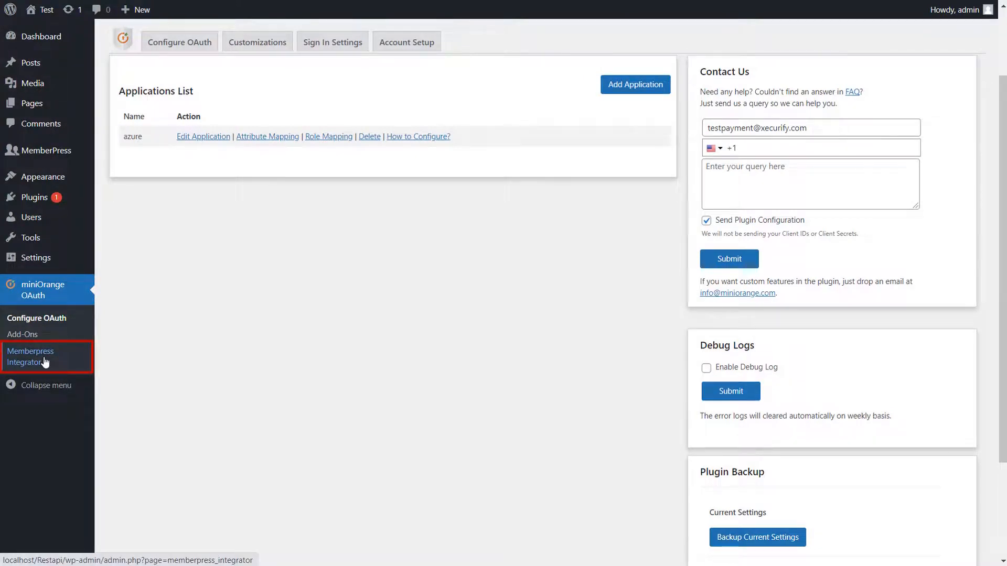
Load the MemberPress Integrator mapping with azure selected as the IdP.
click(31, 357)
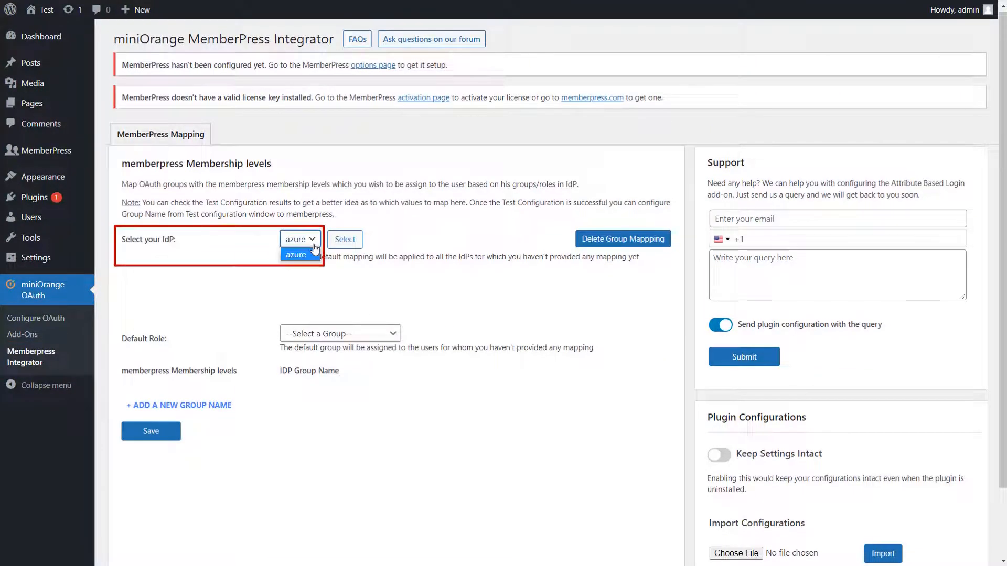
click(299, 239)
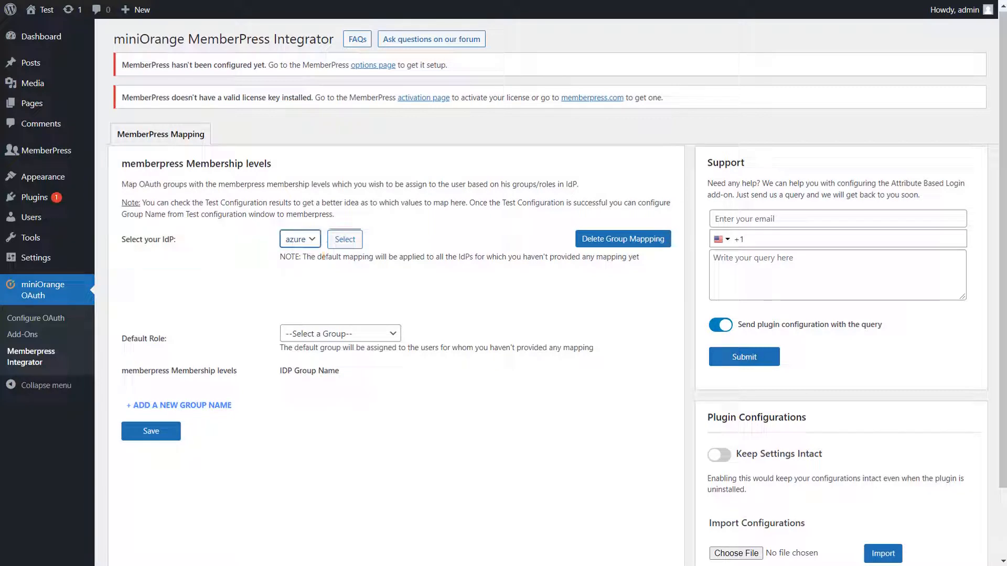
click(345, 239)
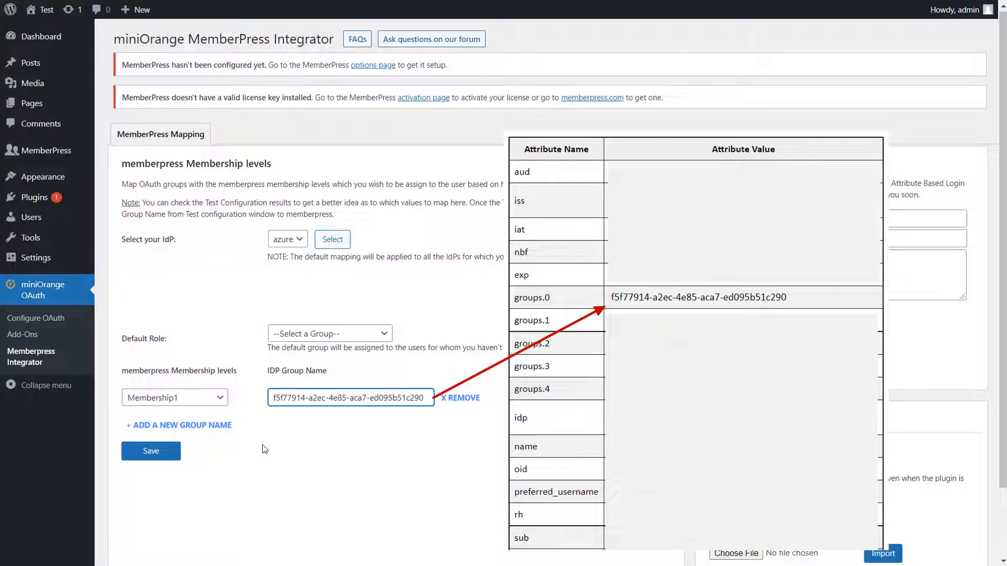
Save the mapping of Azure group f5f77914-a2ec-4e85-aca7-ed095b51c290 to Membership1.
click(151, 451)
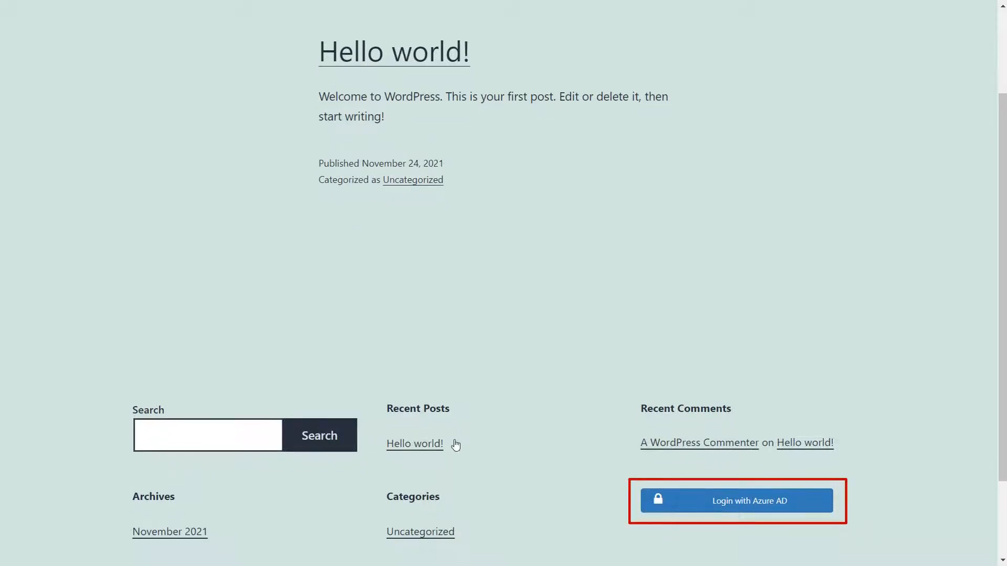
Sign in to the site from the front end with Login with Azure AD.
click(736, 501)
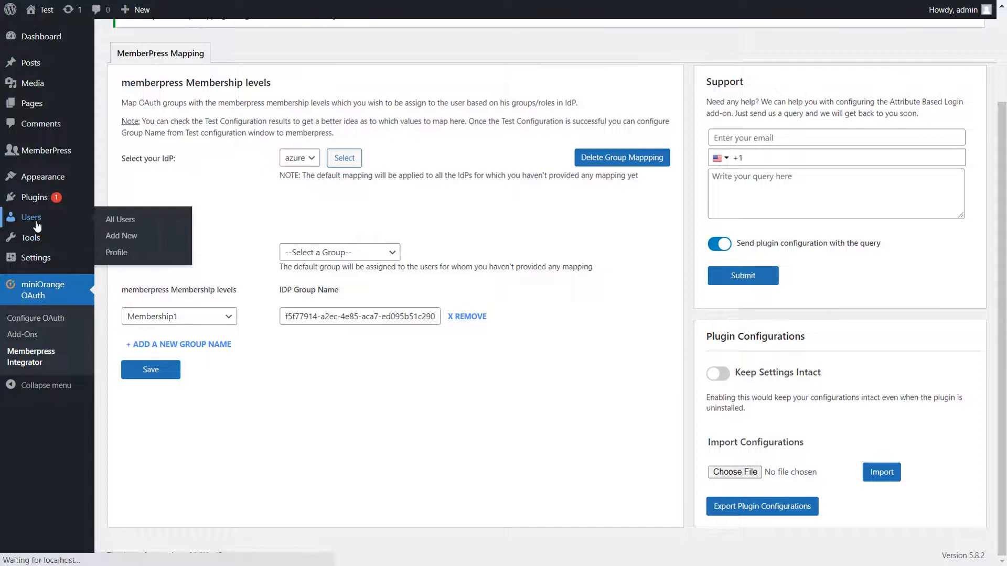
Show All Users, where the SSO demo user has Membership1 as active membership.
click(119, 219)
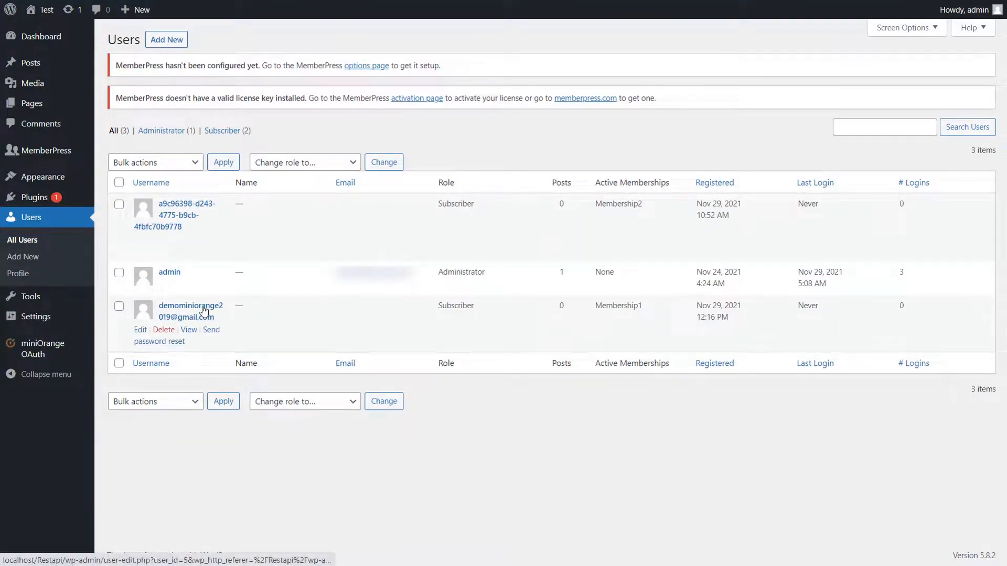